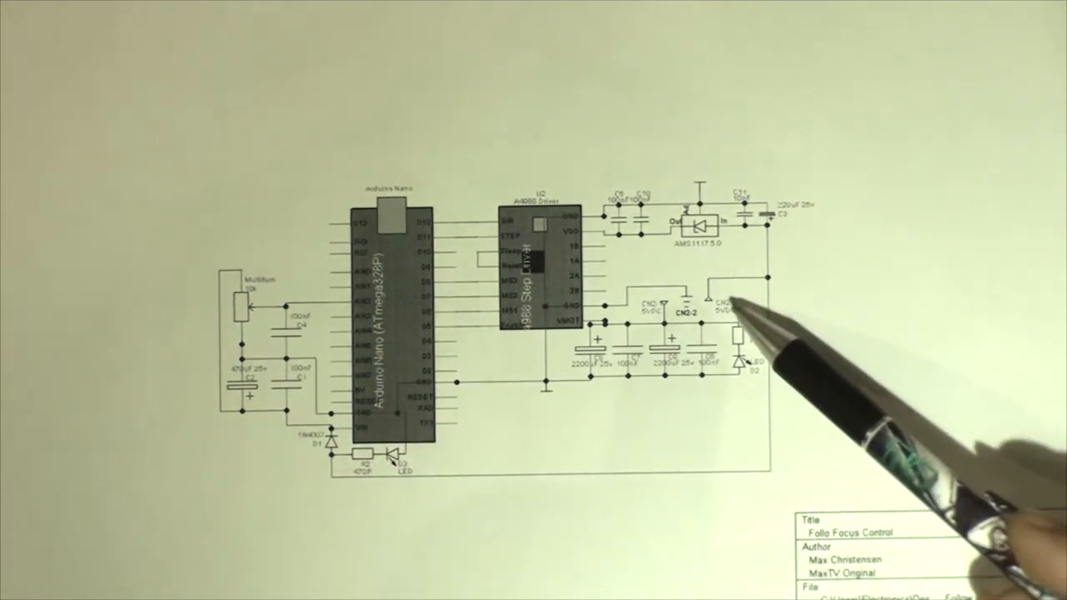
{"action": "mouse_move", "coordinate": [733, 317]}
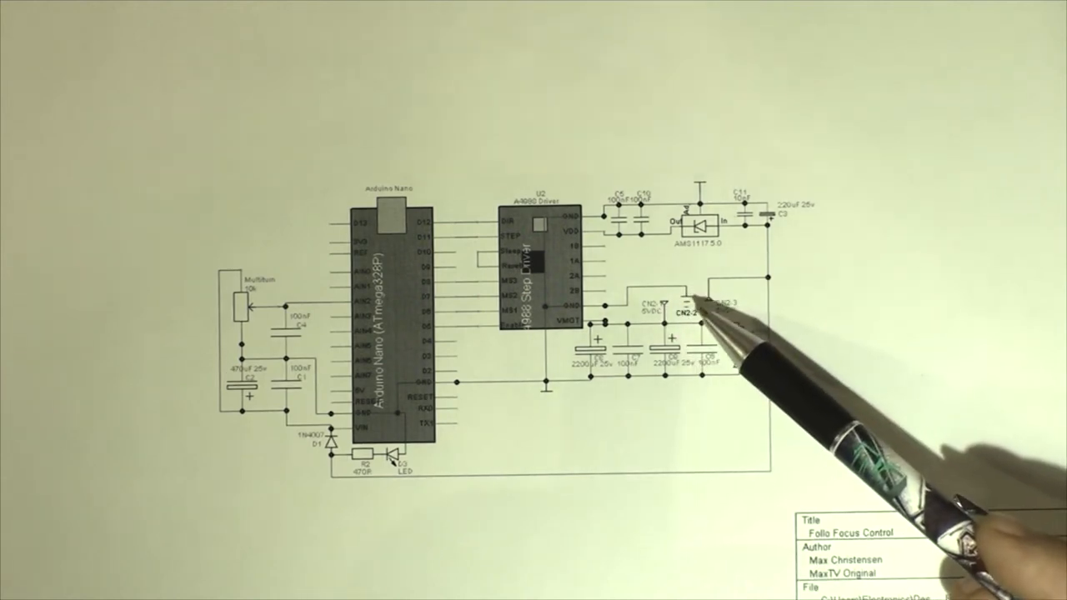